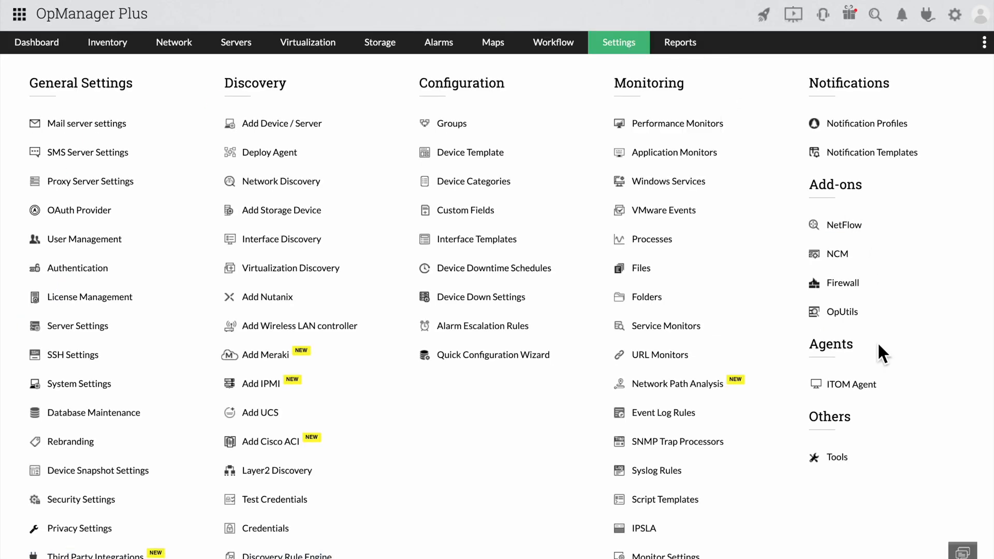
{"action": "mouse_move", "coordinate": [853, 457]}
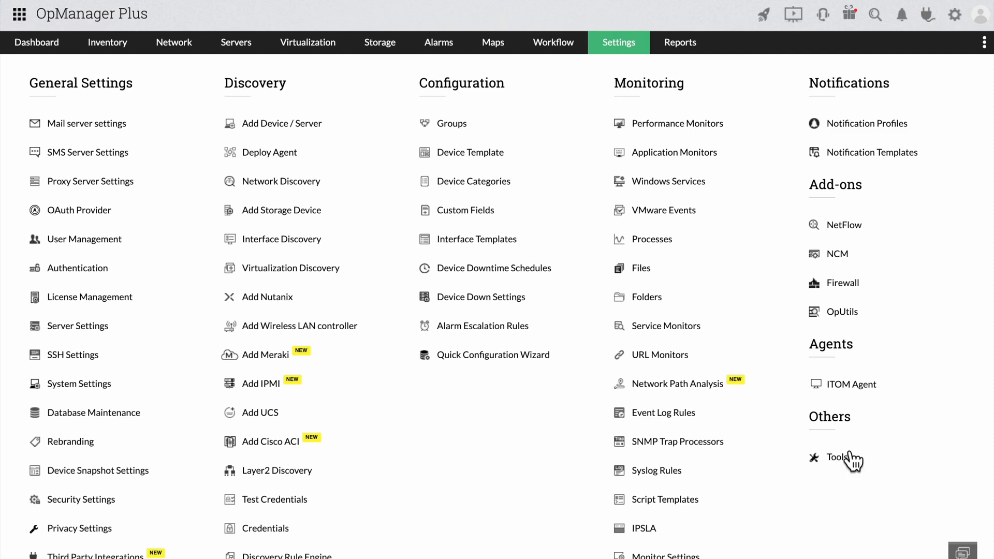
Step: Go to the Tools page under Others in Settings
{"action": "left_click", "coordinate": [829, 457]}
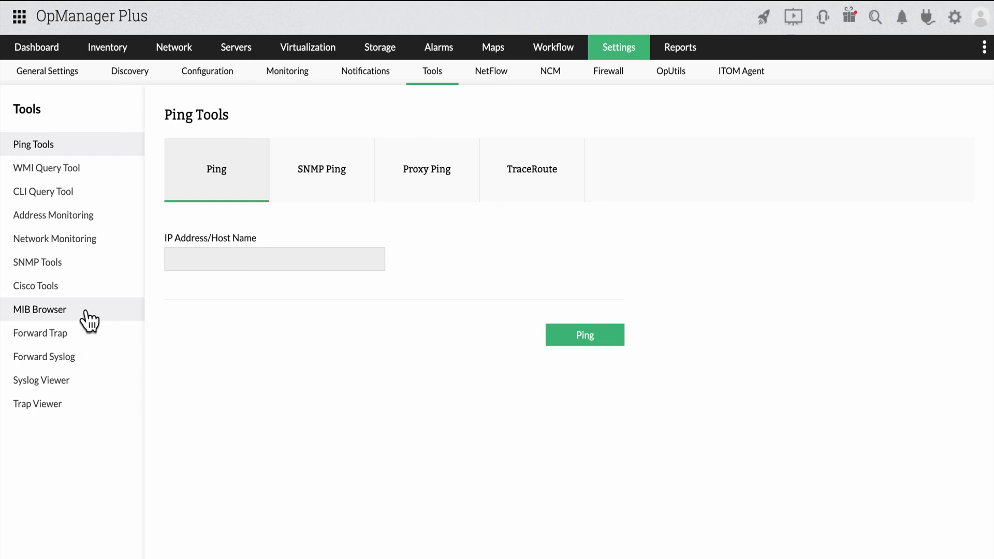
Step: In the MIB Browser, query OID 1.5089.3.2.2005.2020.1005.0 on Critical server 2 using the Public credential
{"action": "left_click", "coordinate": [40, 310]}
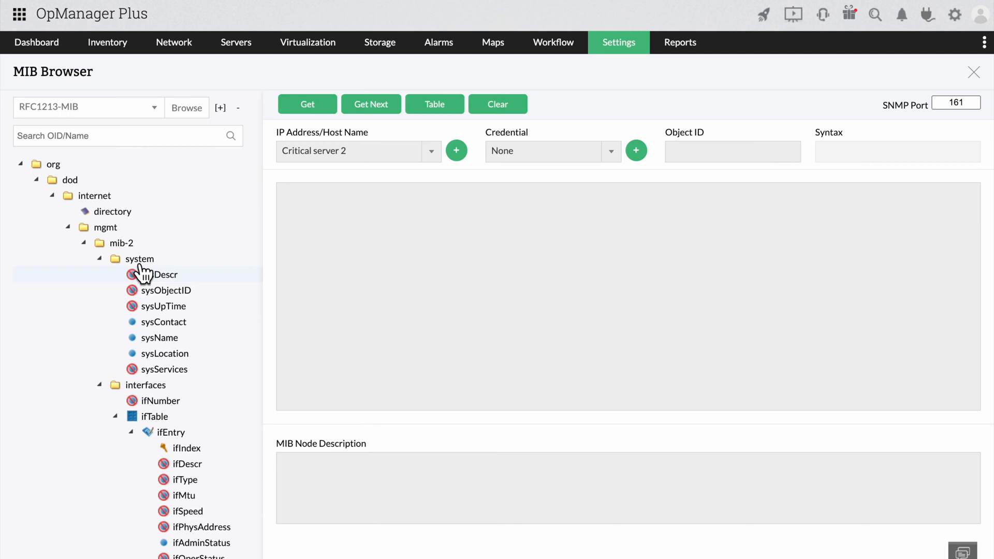
{"action": "mouse_move", "coordinate": [142, 263]}
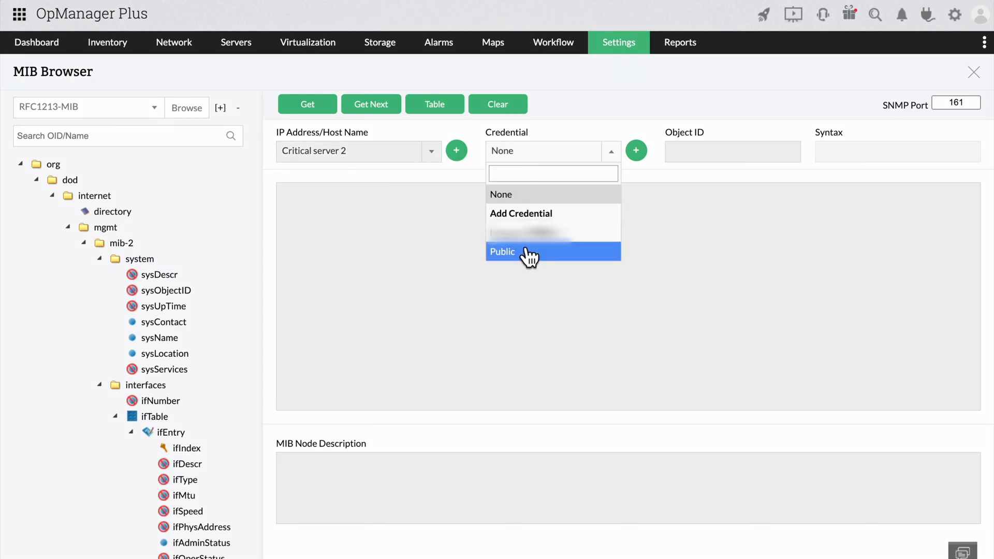
{"action": "left_click", "coordinate": [502, 251]}
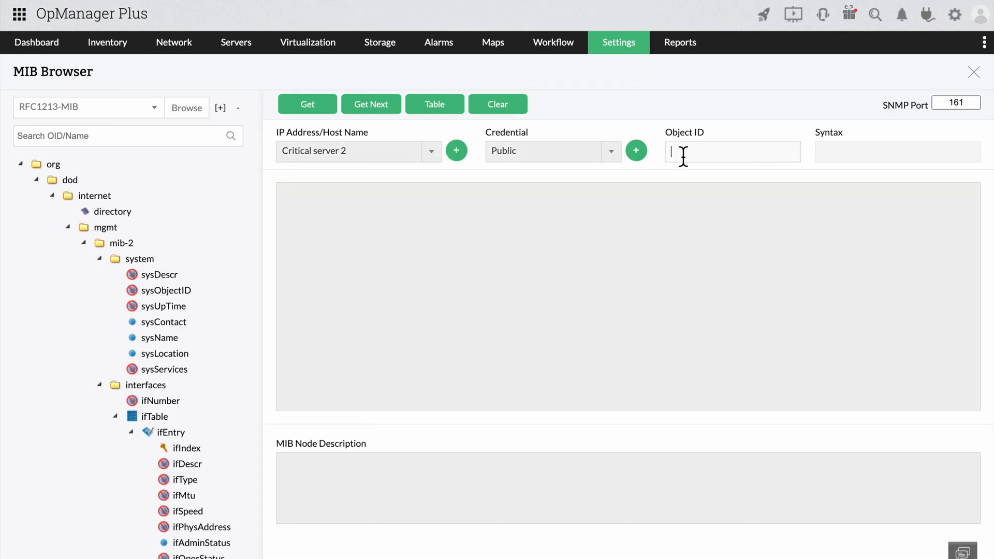
{"action": "type", "text": "1.5089.3.2.2005.2020.1005[.0]"}
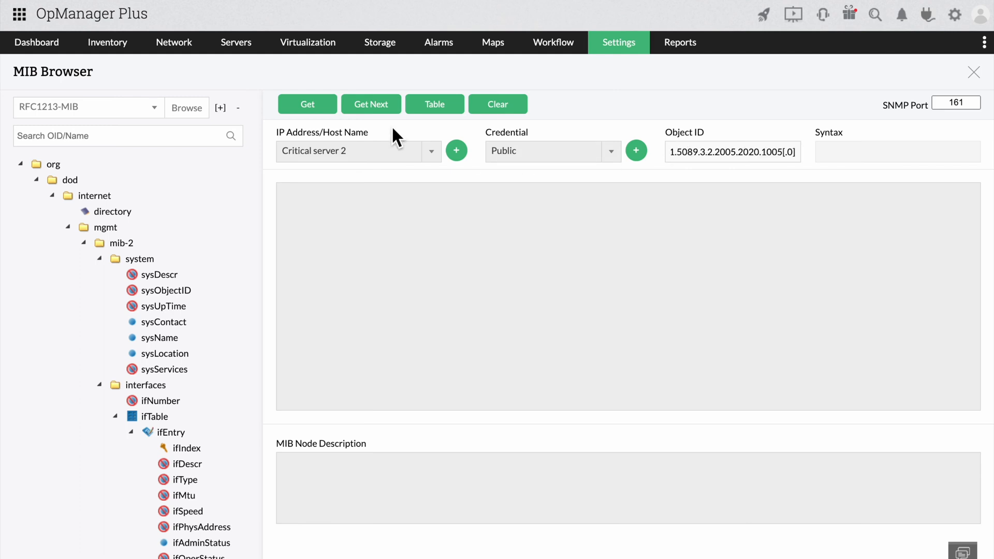
{"action": "left_click", "coordinate": [307, 104]}
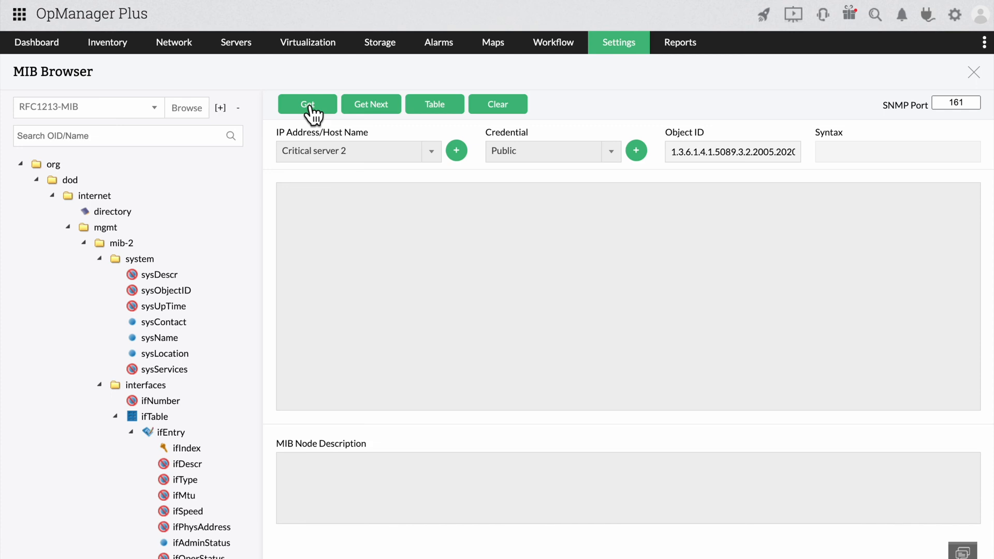
{"action": "left_click", "coordinate": [307, 104]}
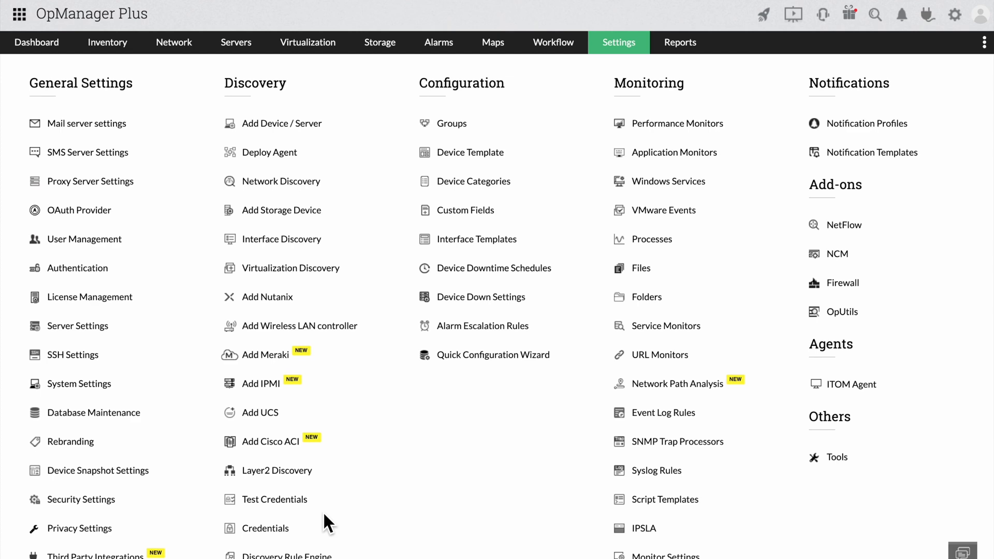
Step: Edit the Public credential to SNMP timeout 5 and retries 1, and save it
{"action": "left_click", "coordinate": [266, 528]}
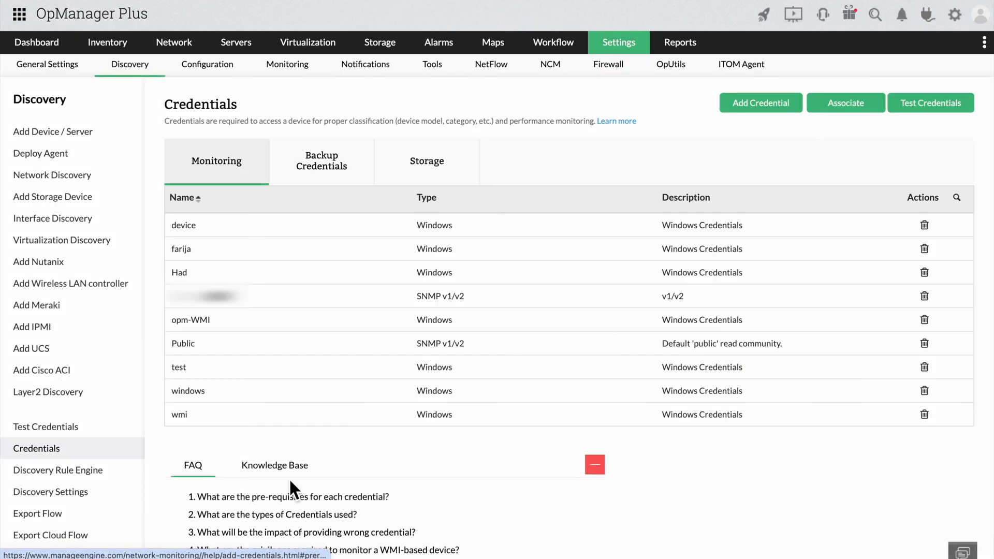
{"action": "mouse_move", "coordinate": [186, 354]}
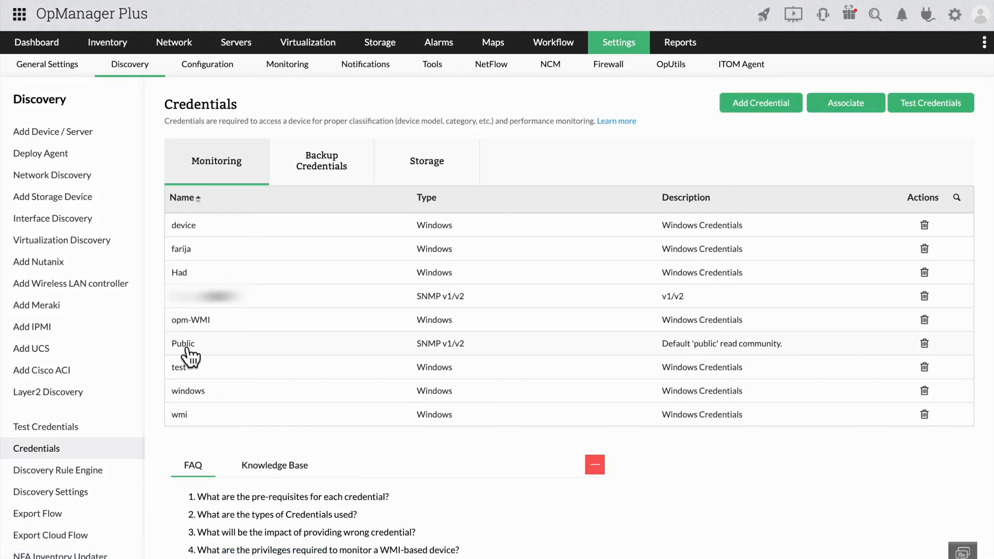
{"action": "left_click", "coordinate": [183, 343]}
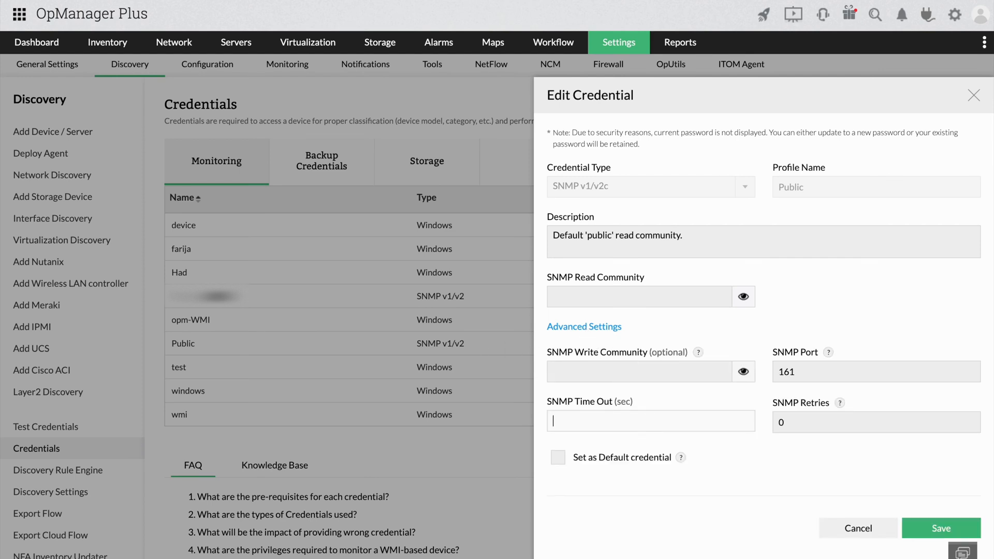
{"action": "type", "text": "5"}
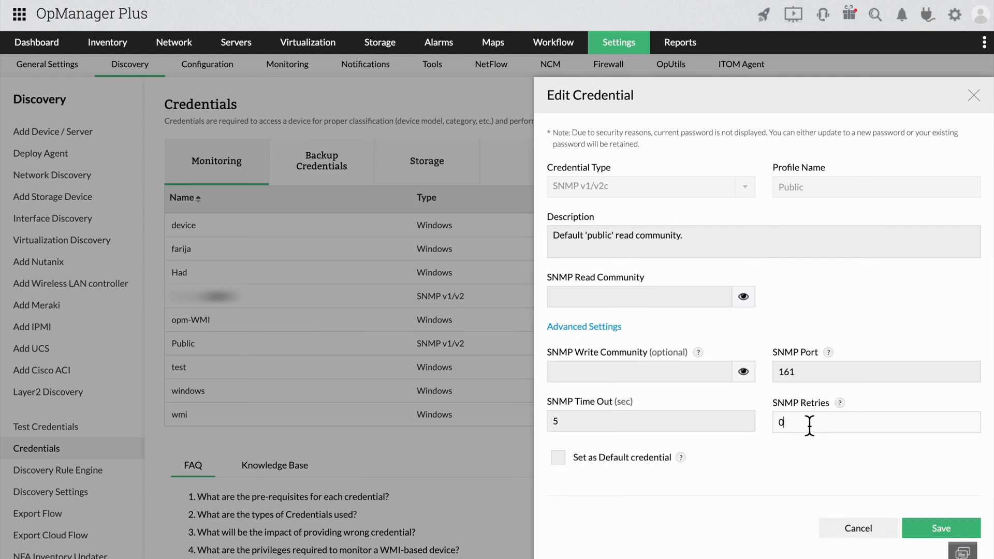
{"action": "type", "text": "1"}
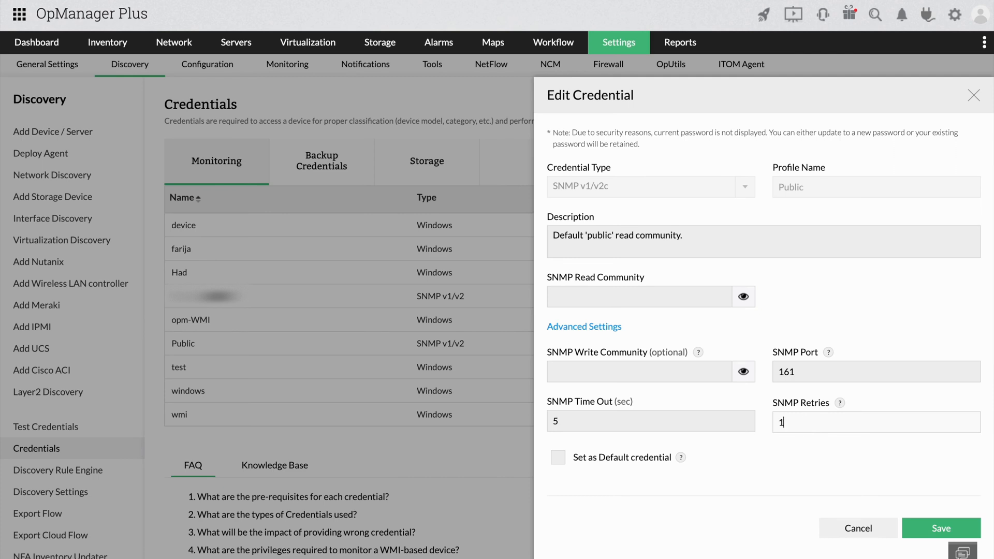
{"action": "left_click", "coordinate": [941, 528]}
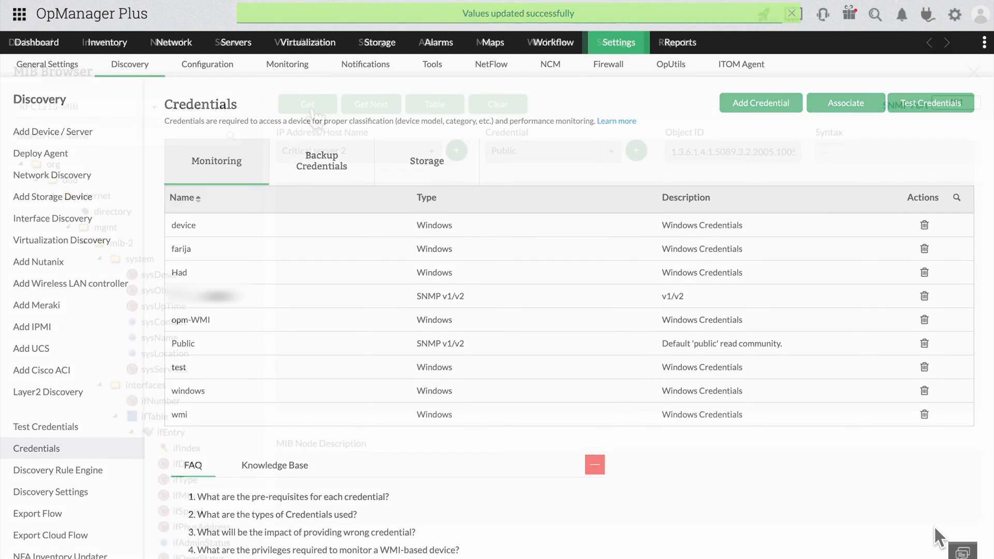
Step: Resend the enterprise OID query to Critical server 2 and dismiss the end-of-MIB-view error
{"action": "left_click", "coordinate": [792, 14]}
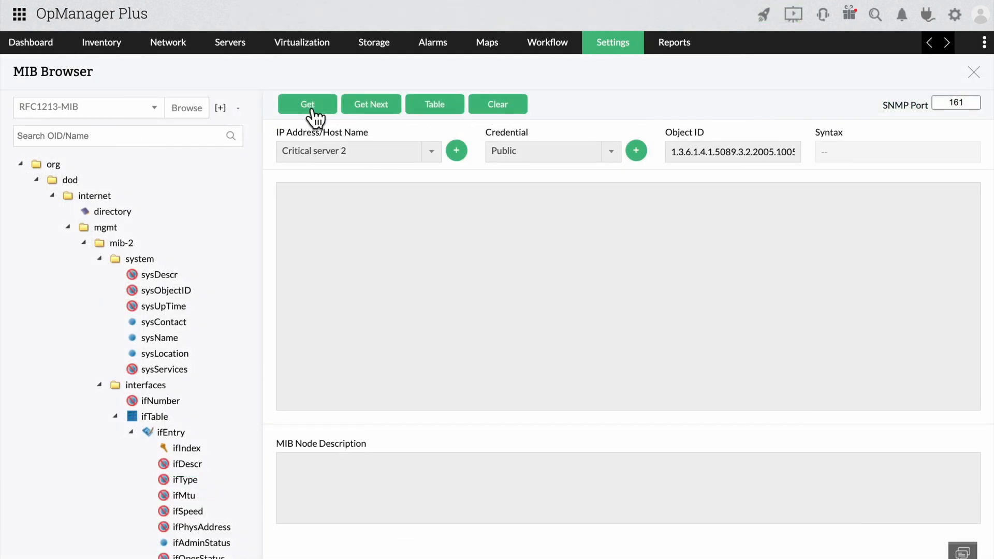
{"action": "left_click", "coordinate": [308, 104]}
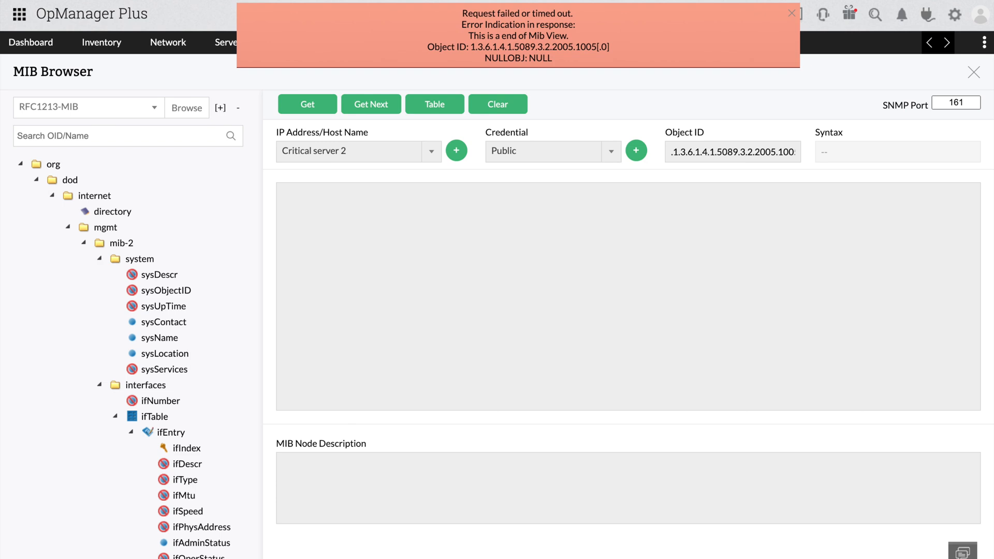
{"action": "left_click", "coordinate": [790, 13]}
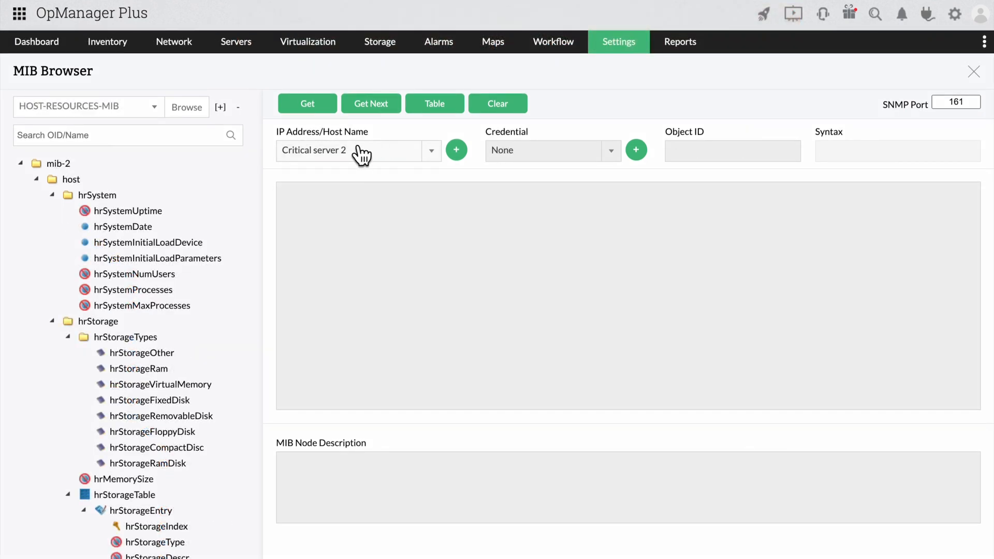
Step: Switch the target to Branch office device and fetch hrSystemProcesses, returning 299
{"action": "left_click", "coordinate": [431, 150]}
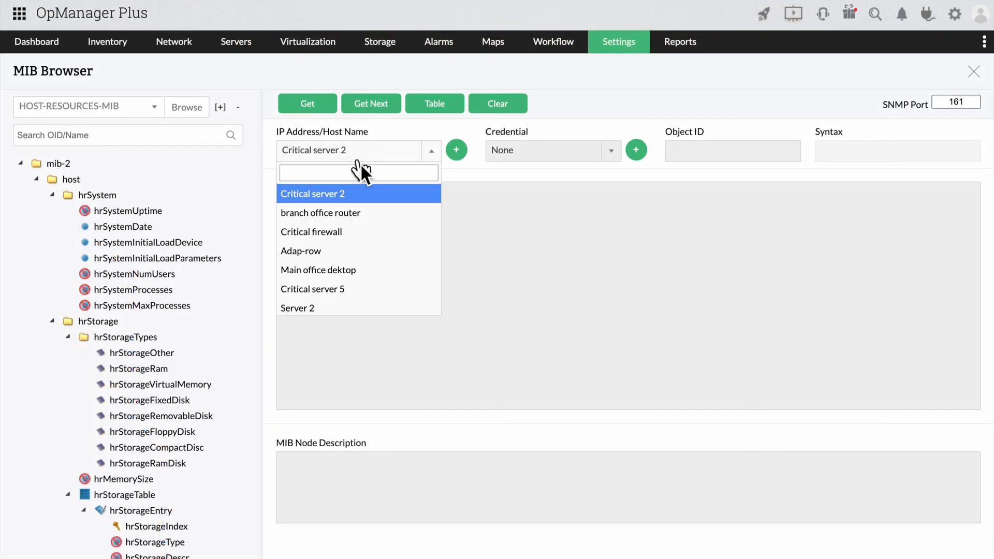
{"action": "scroll", "scroll_direction": "down", "scroll_amount": 3}
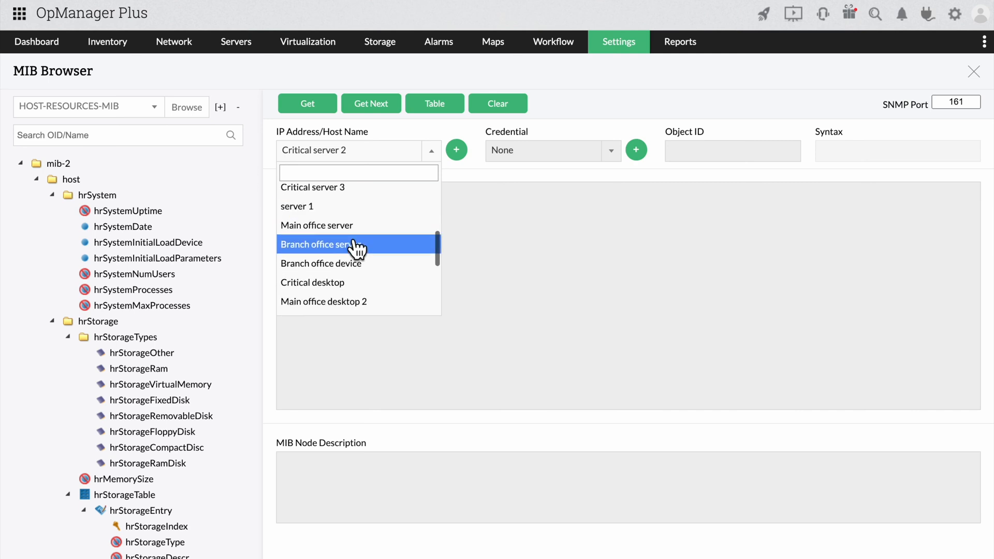
{"action": "left_click", "coordinate": [321, 264]}
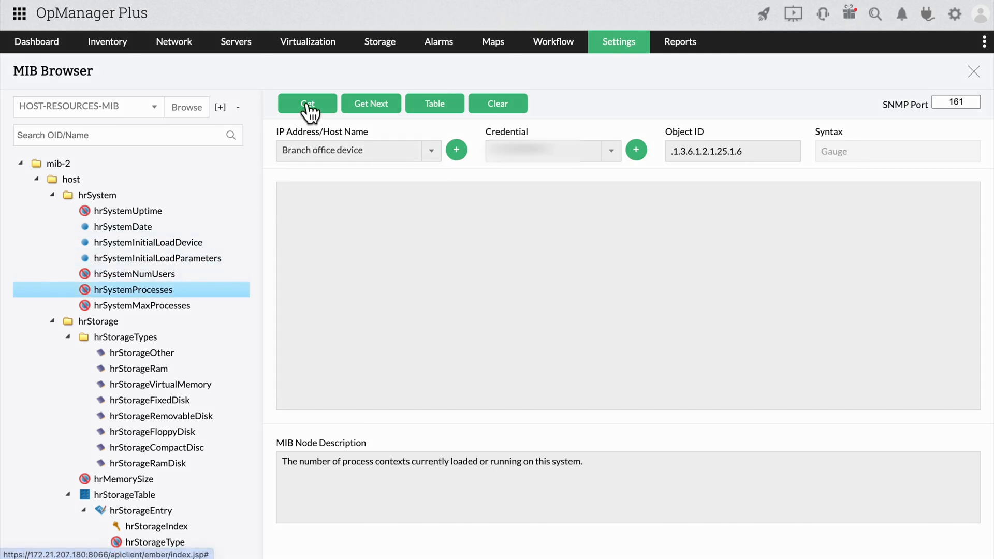
{"action": "left_click", "coordinate": [307, 104]}
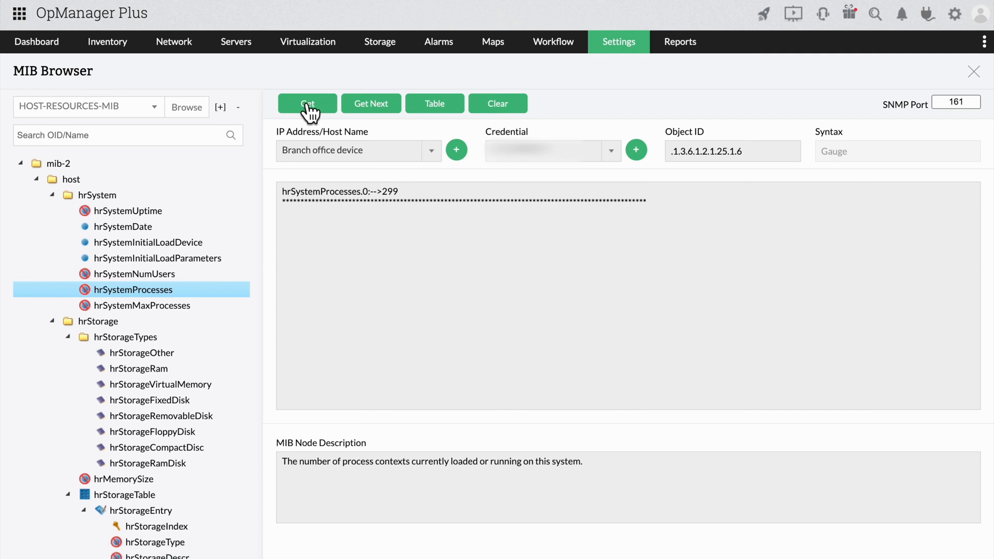